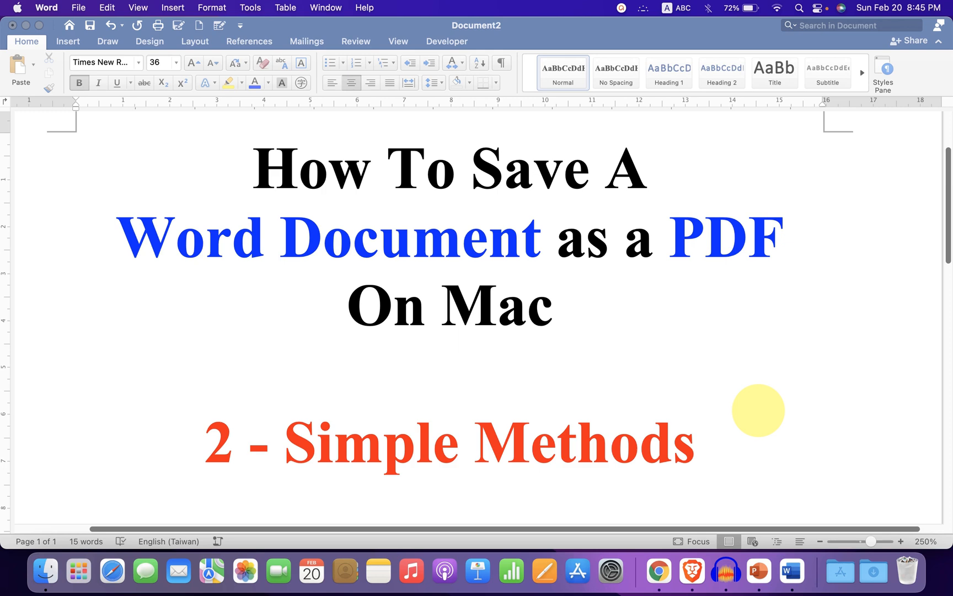
mouse_move(529, 386)
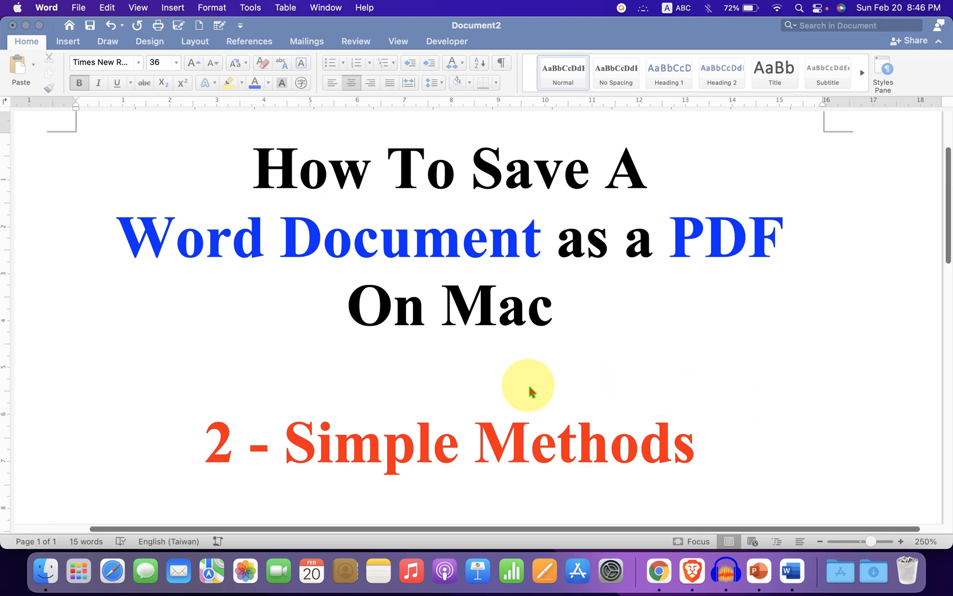
mouse_move(170, 411)
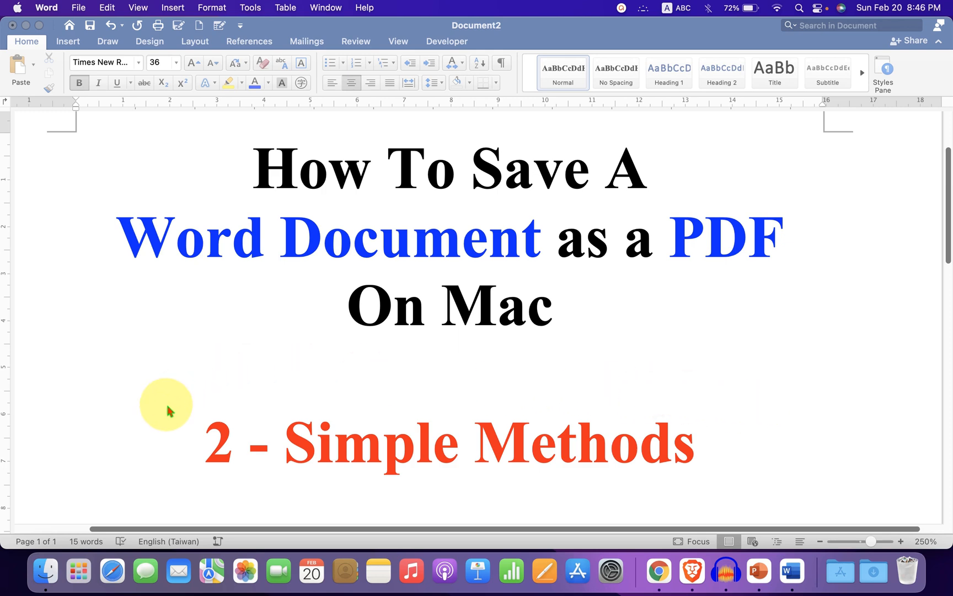
mouse_move(393, 428)
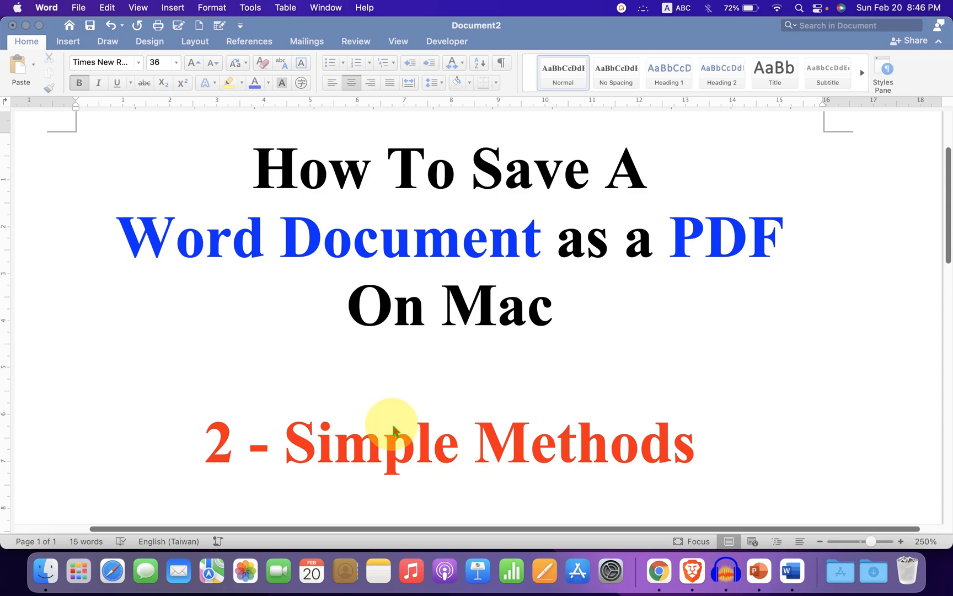
mouse_move(78, 8)
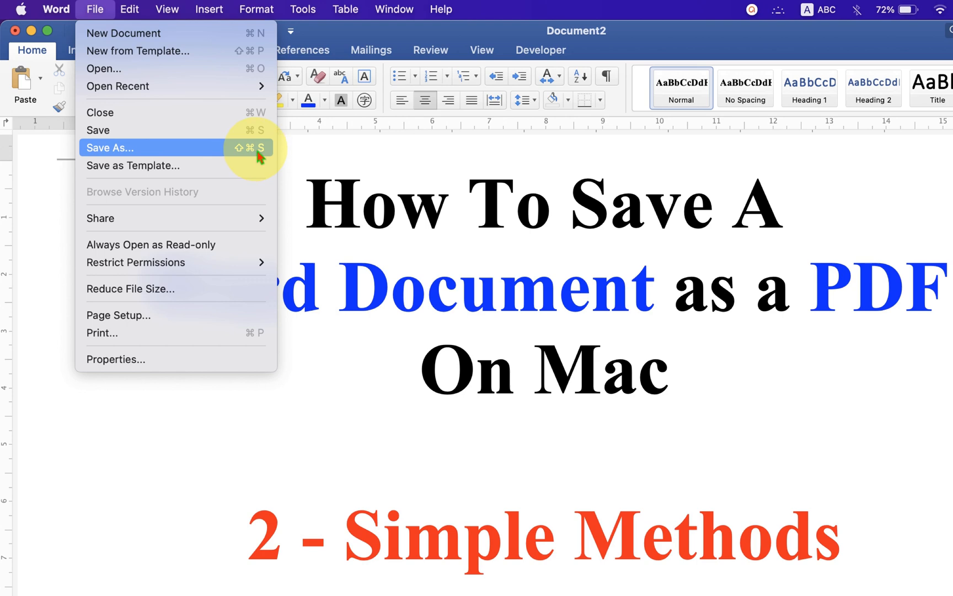
- Open Save As, naming the file 'PDF' with the Desktop as destination
left_click(109, 147)
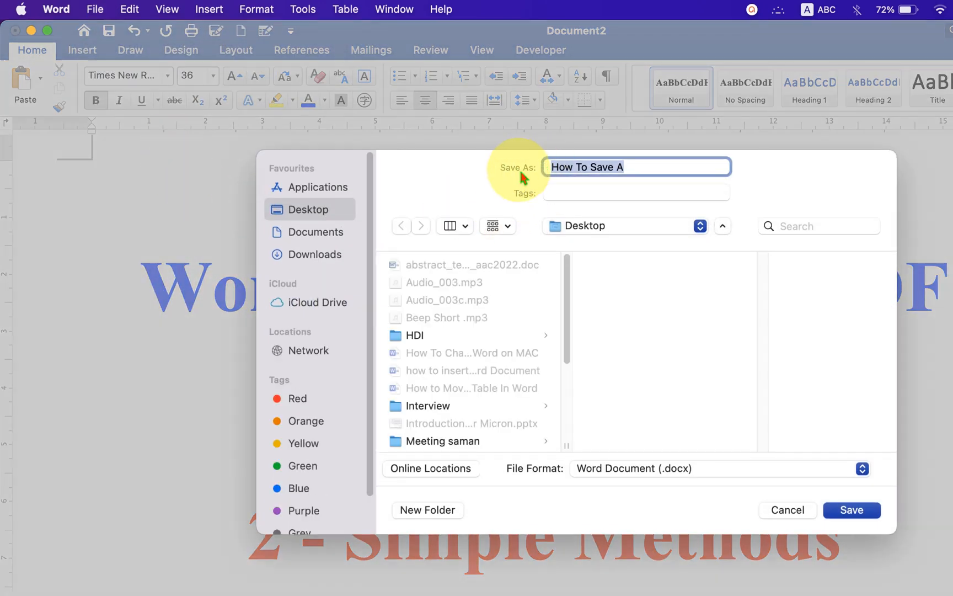
mouse_move(888, 210)
type("PDF")
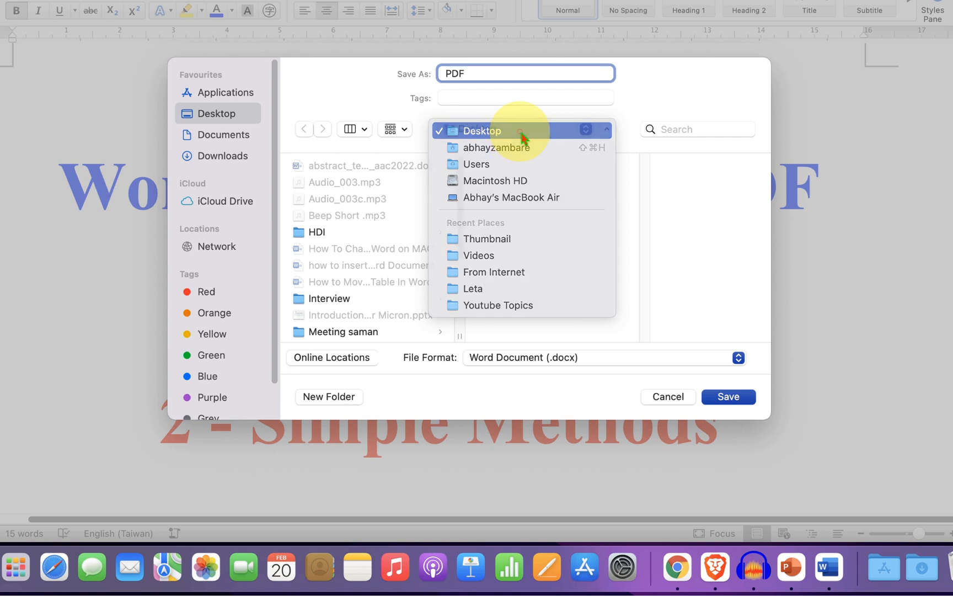
left_click(483, 130)
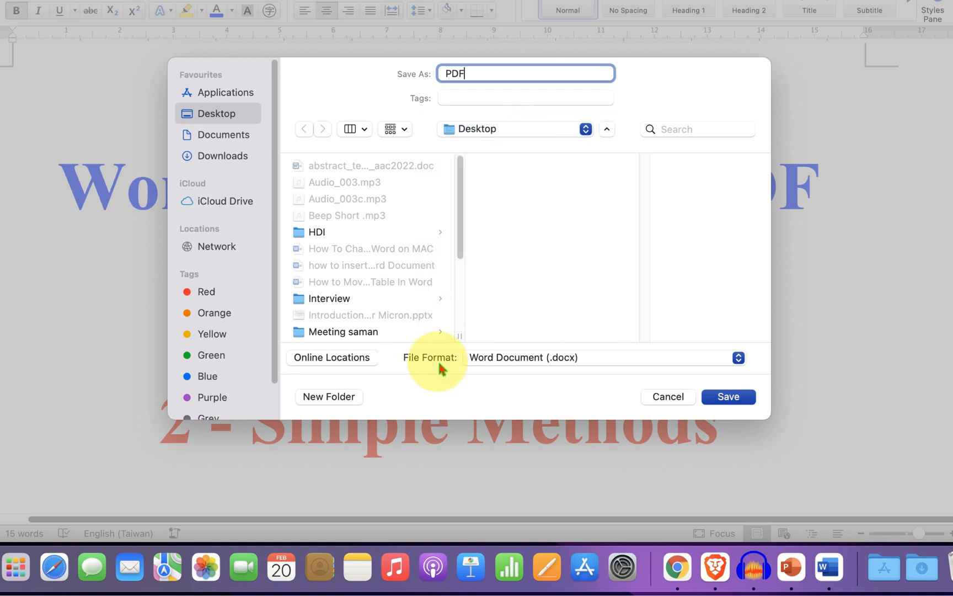
mouse_move(571, 366)
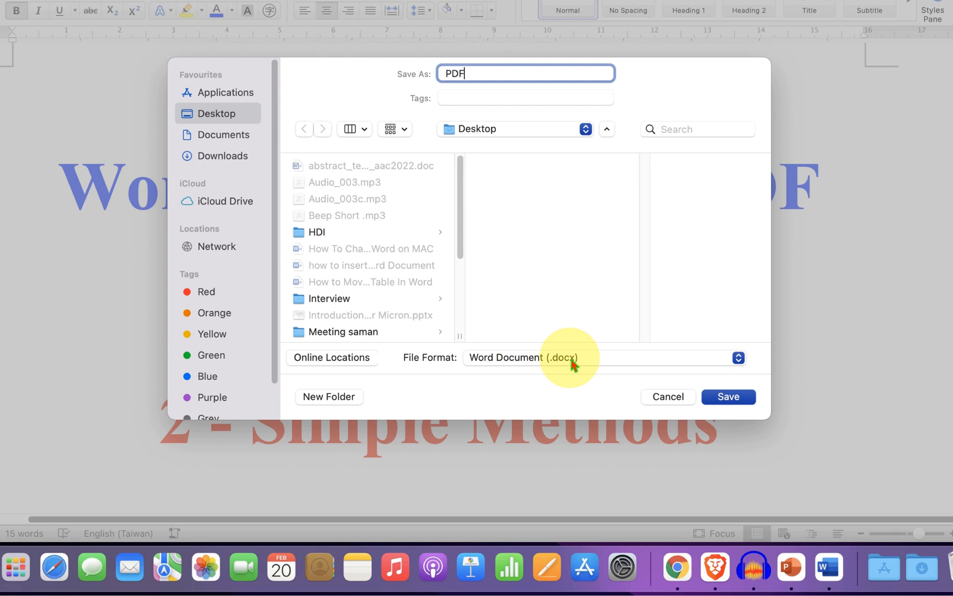
mouse_move(597, 363)
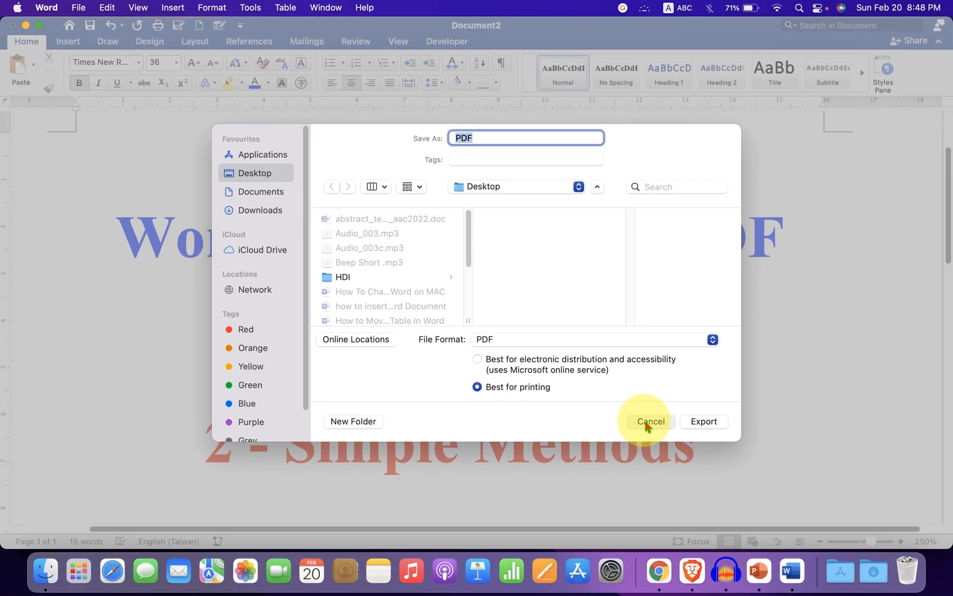
- Close the save dialog after switching its format to PDF, Best for printing
left_click(650, 422)
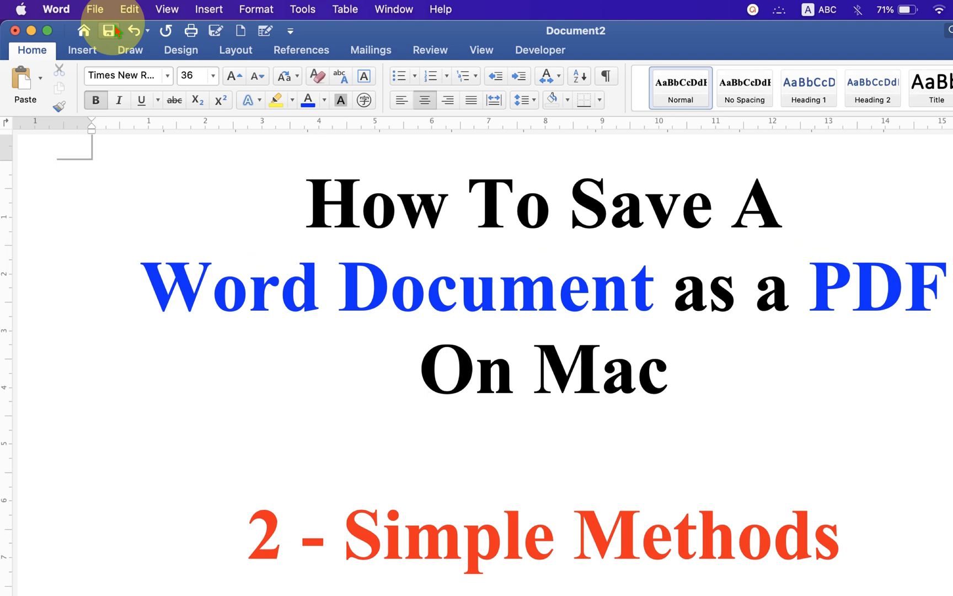
- Open the Print dialog from the File menu
left_click(95, 9)
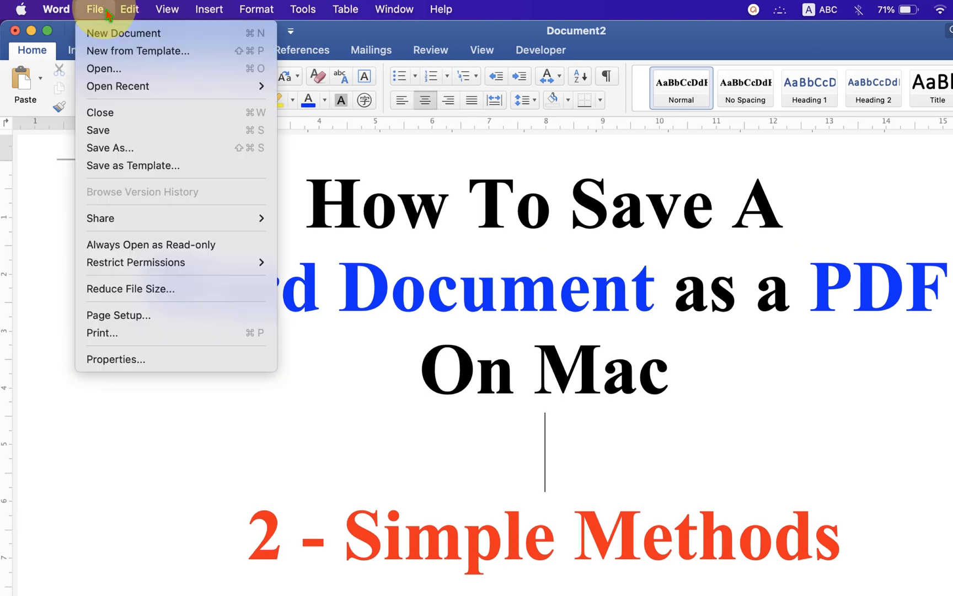
mouse_move(164, 130)
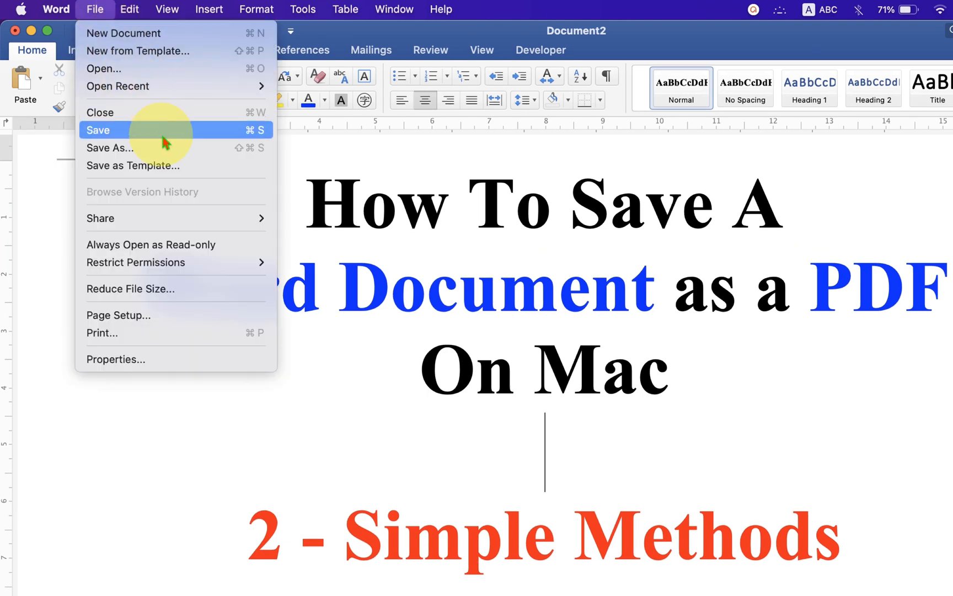
mouse_move(176, 333)
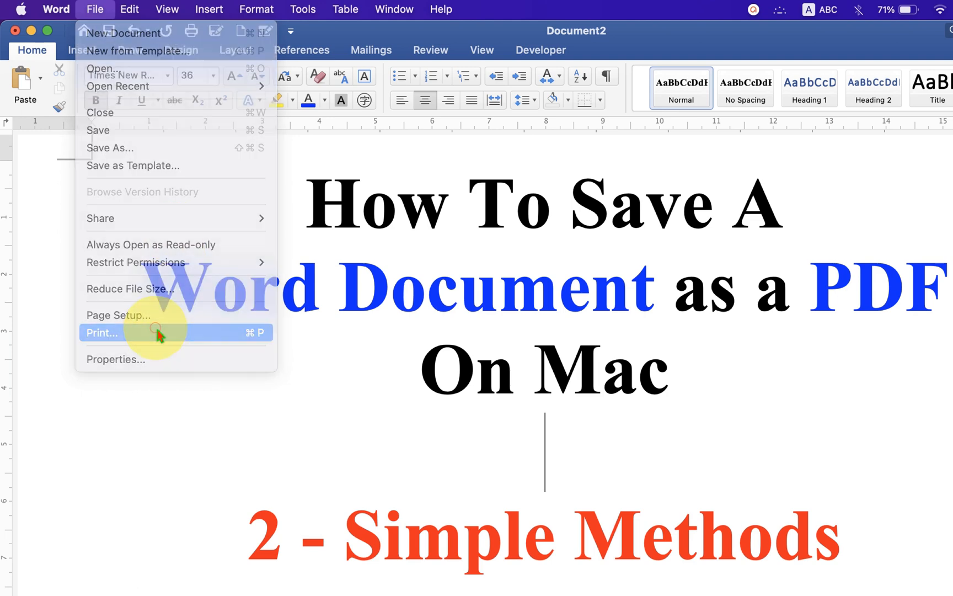
left_click(101, 333)
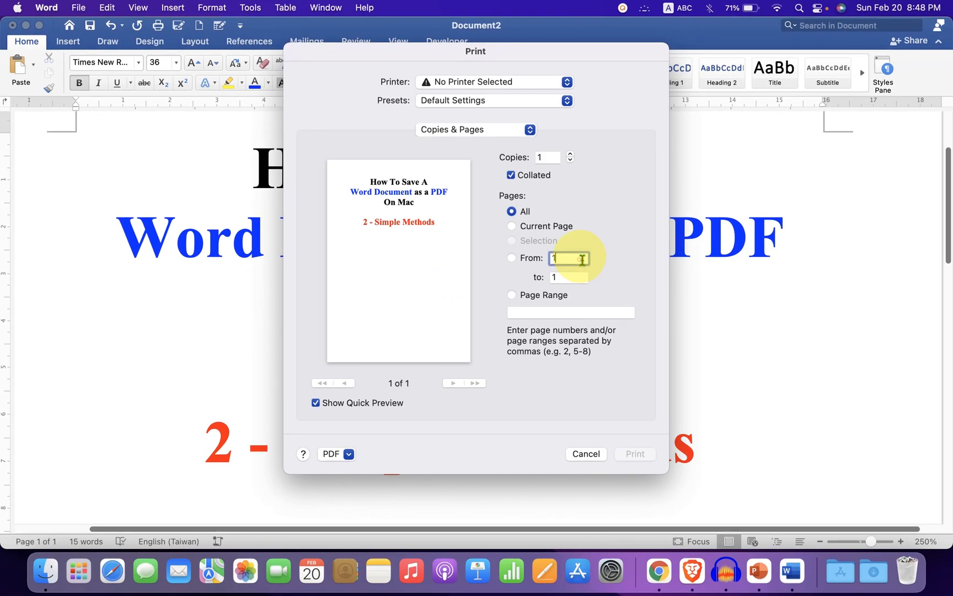
- Choose Save as PDF from the Print dialog's PDF dropdown
left_click(568, 278)
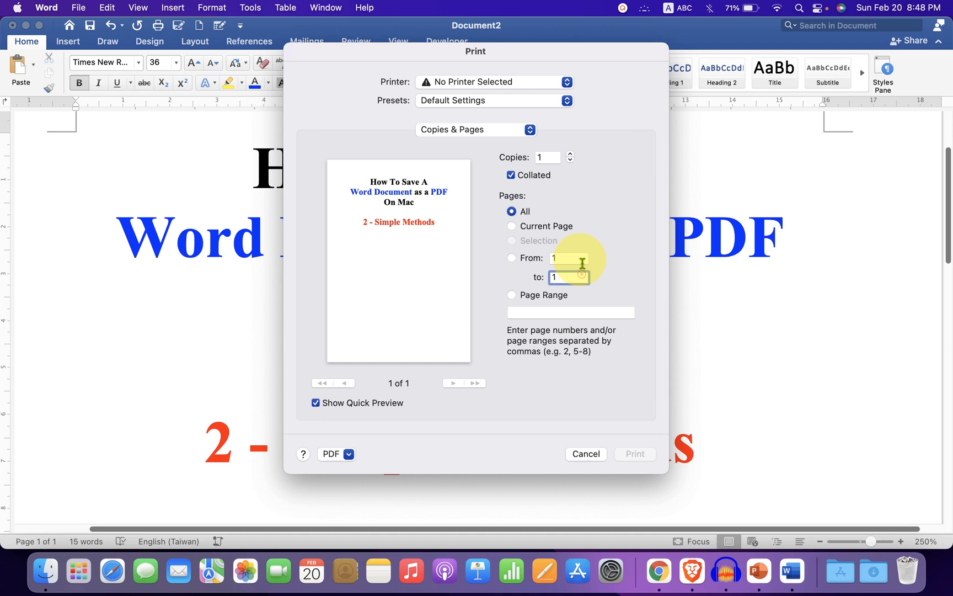
mouse_move(509, 319)
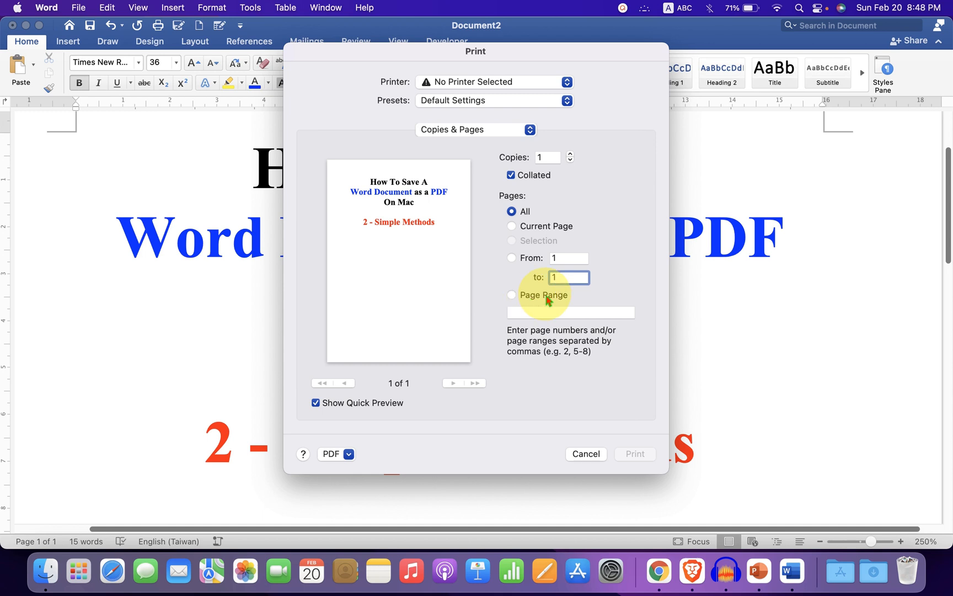
mouse_move(562, 361)
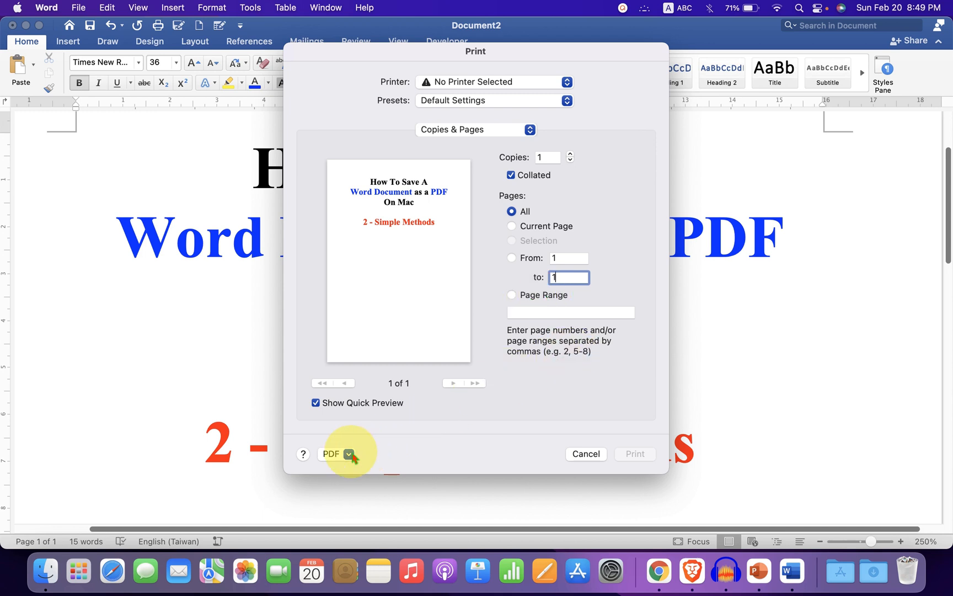
left_click(337, 453)
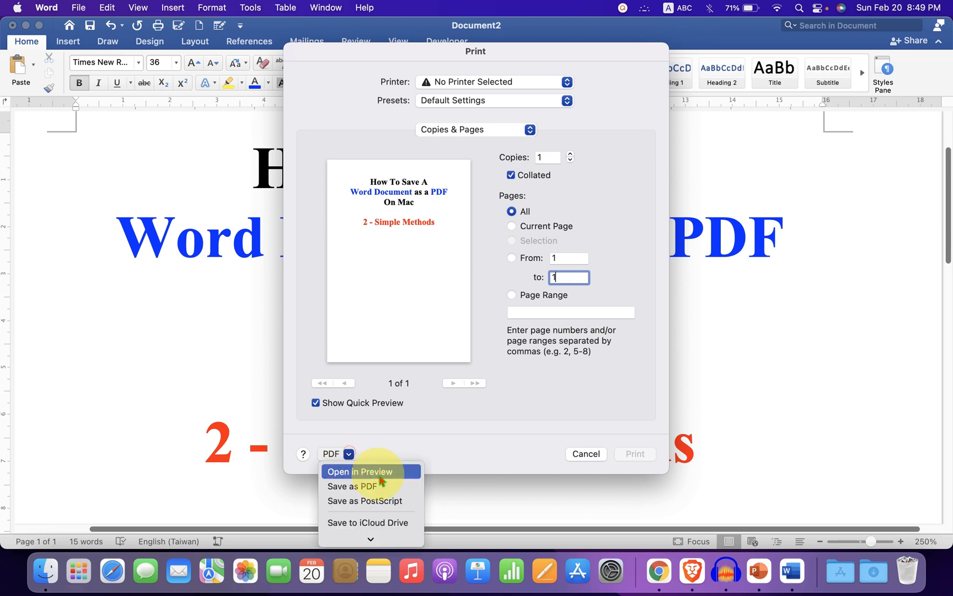
mouse_move(350, 486)
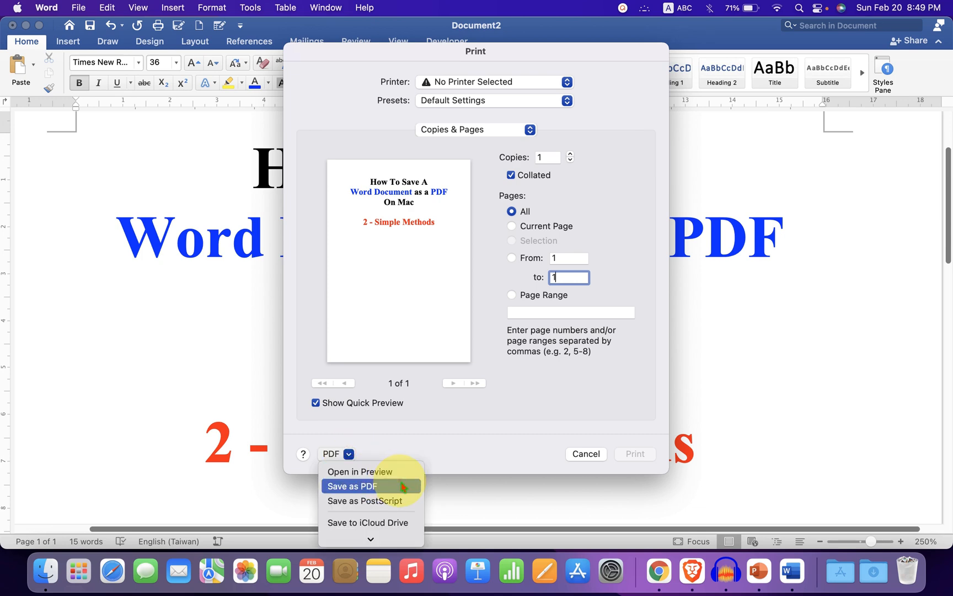
left_click(351, 486)
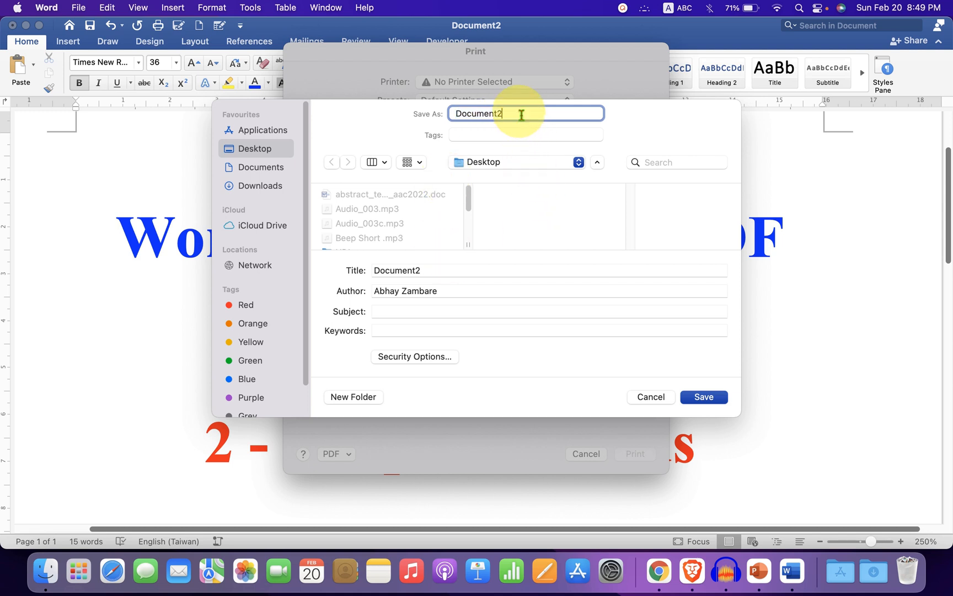
- Save the printout as 'PDF' on the Desktop
type("P")
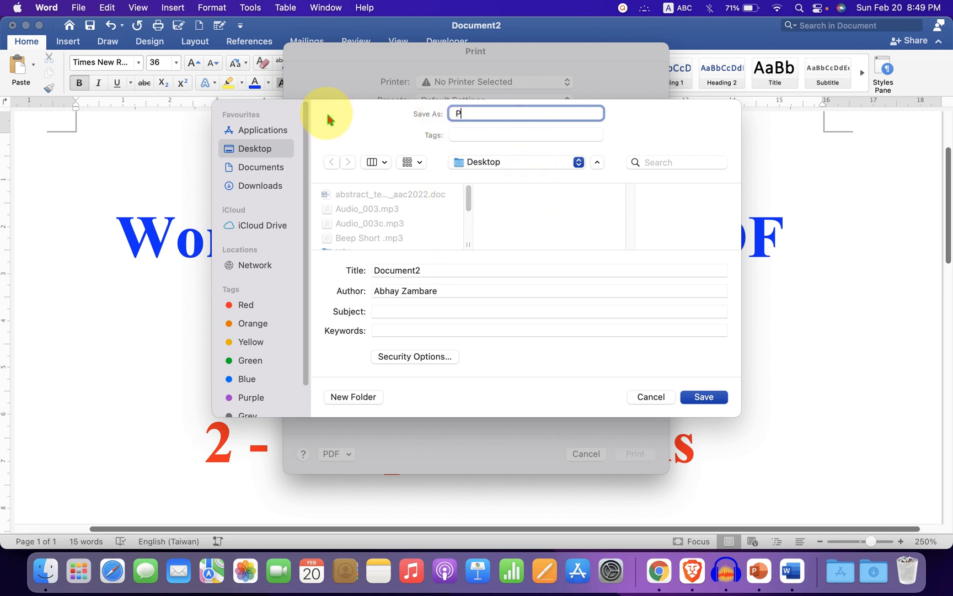
type("DF")
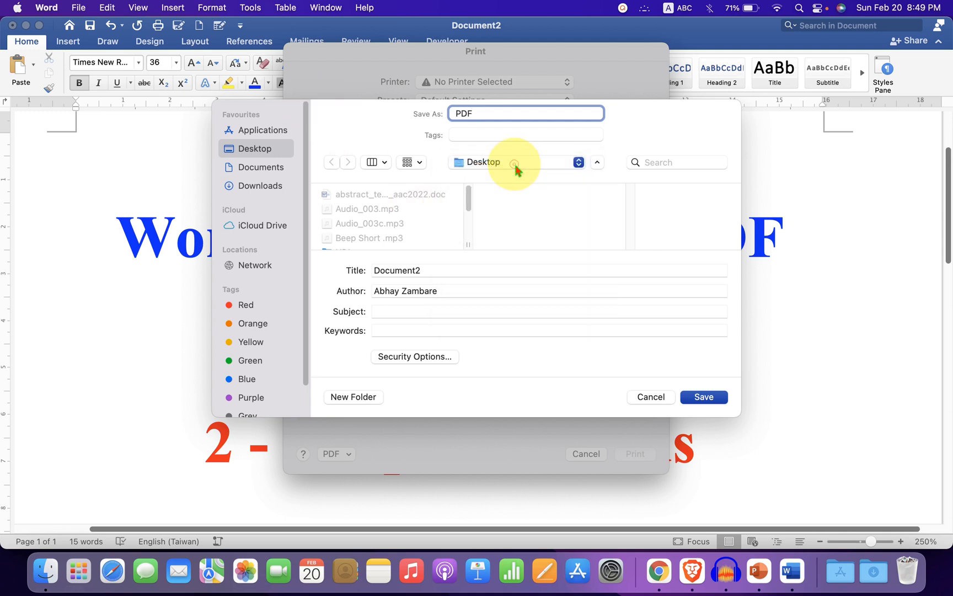
left_click(702, 397)
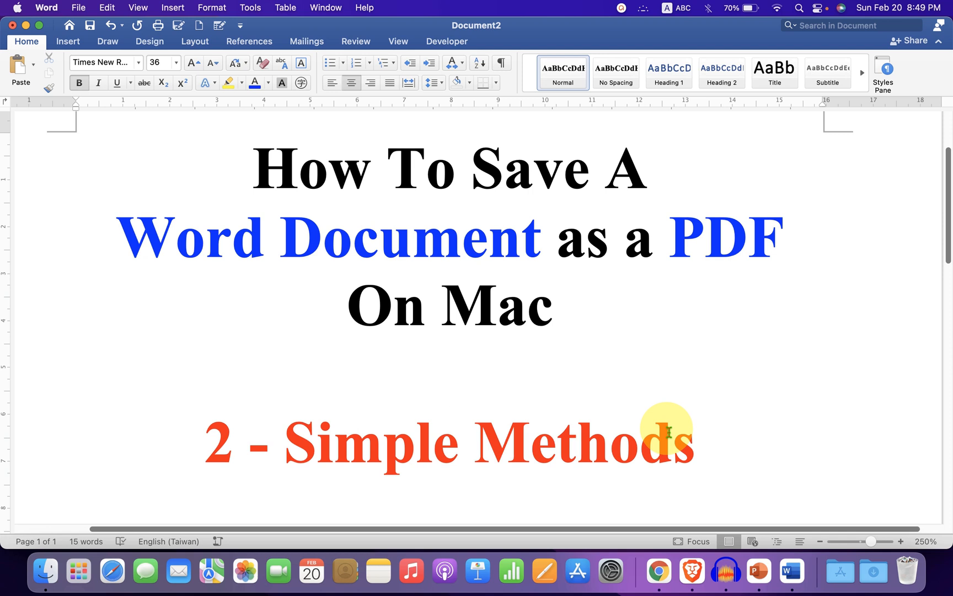
left_click(450, 365)
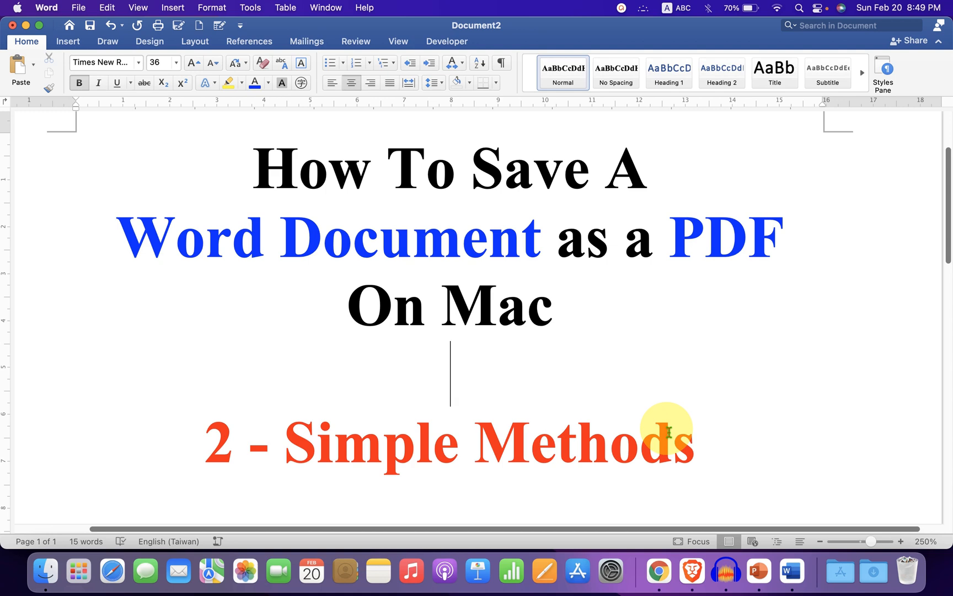